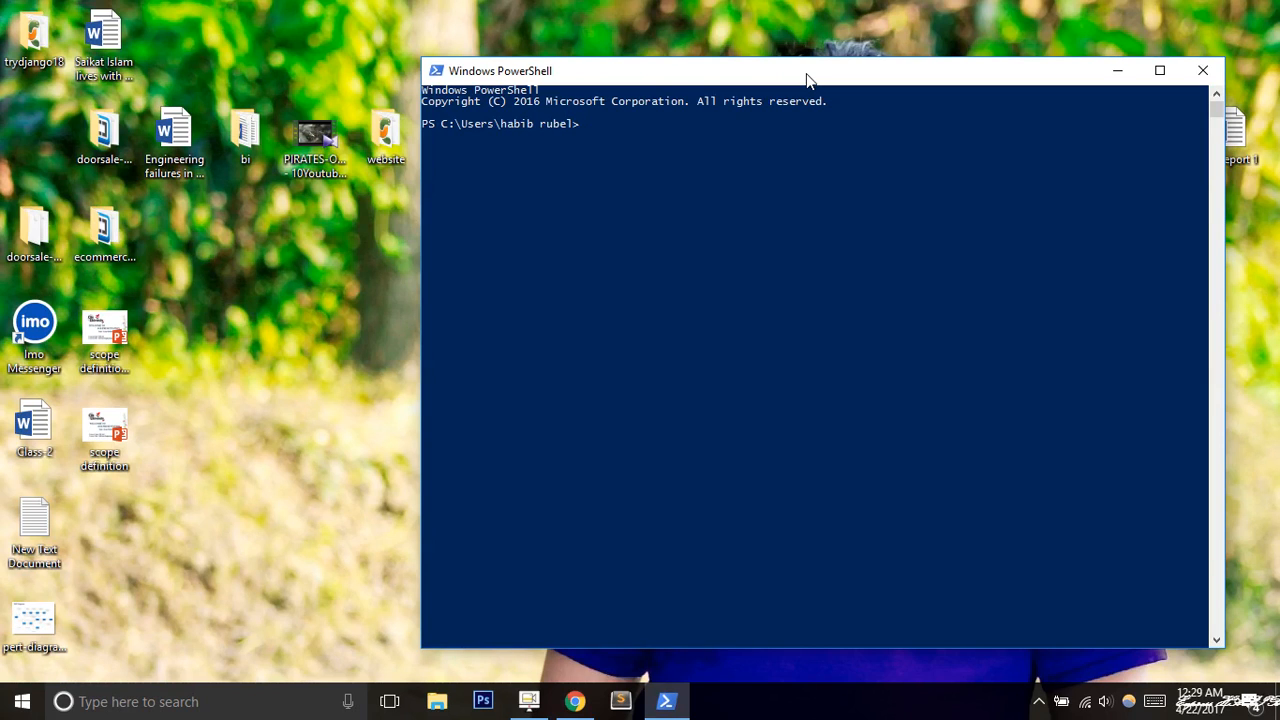
Step: Launch the Python 3.4.3 interpreter, import django, and begin the print statement
drag(810, 70, 800, 44)
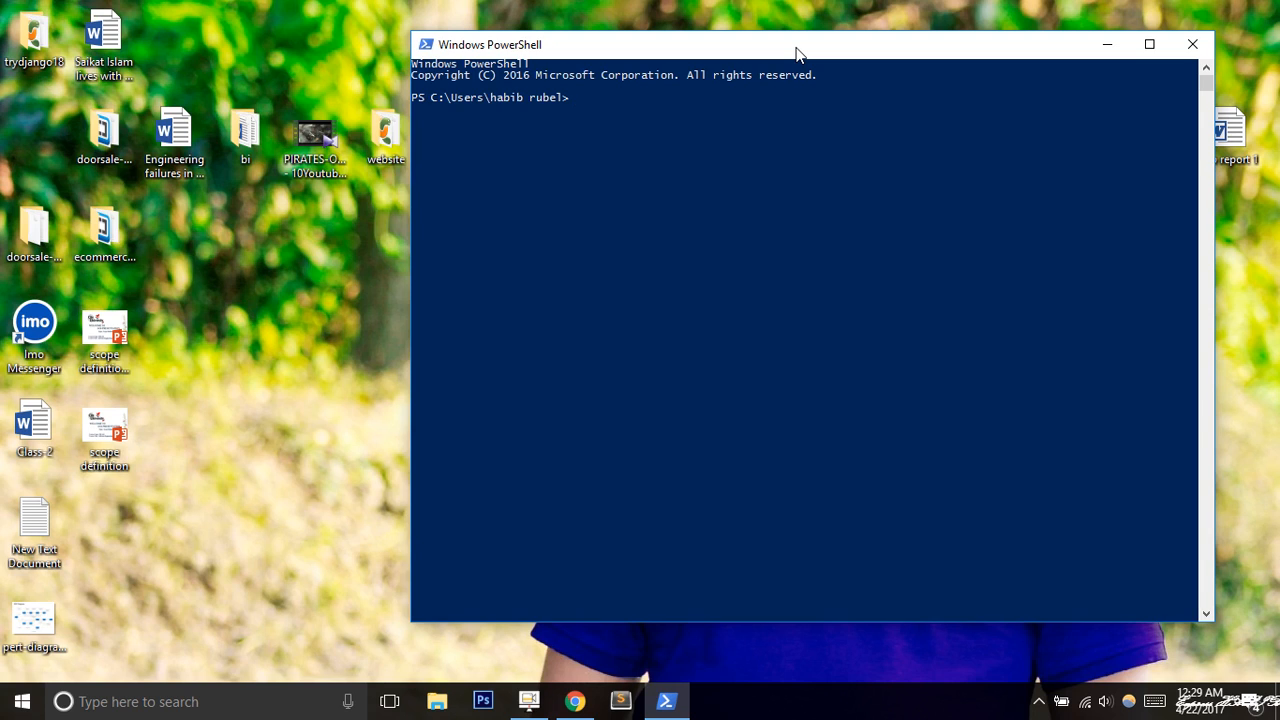
text(python)
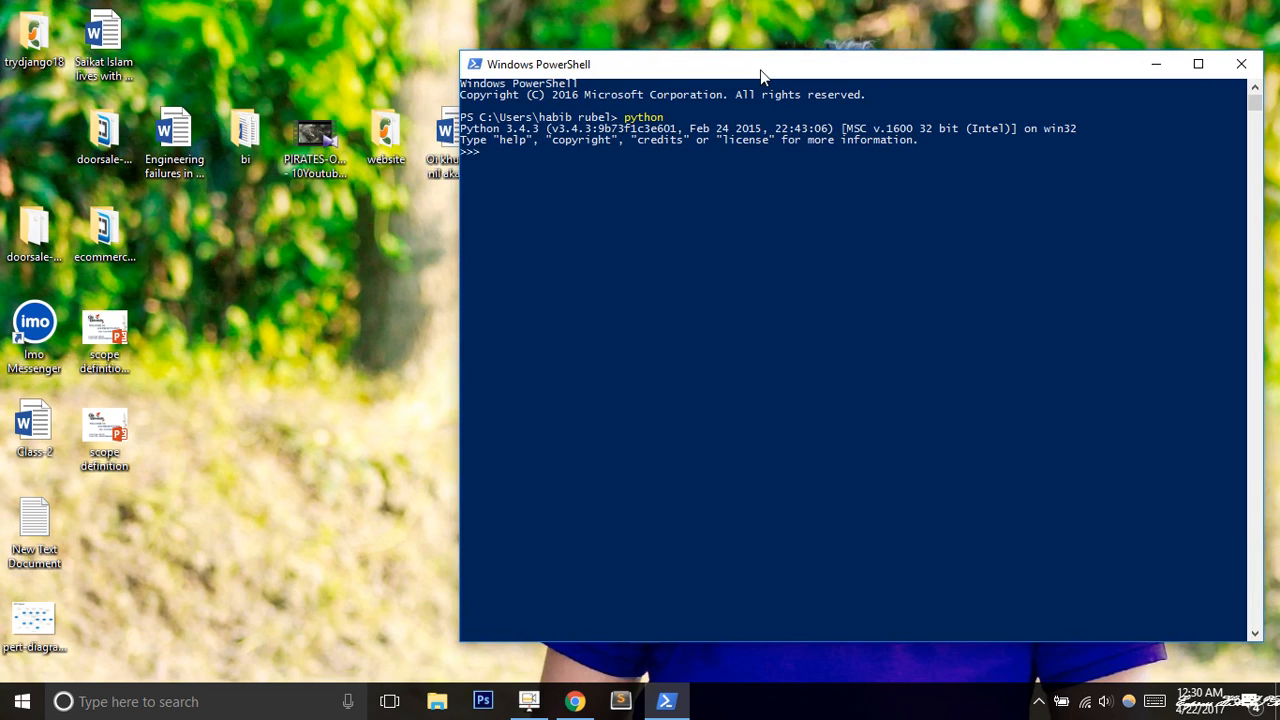
text(import)
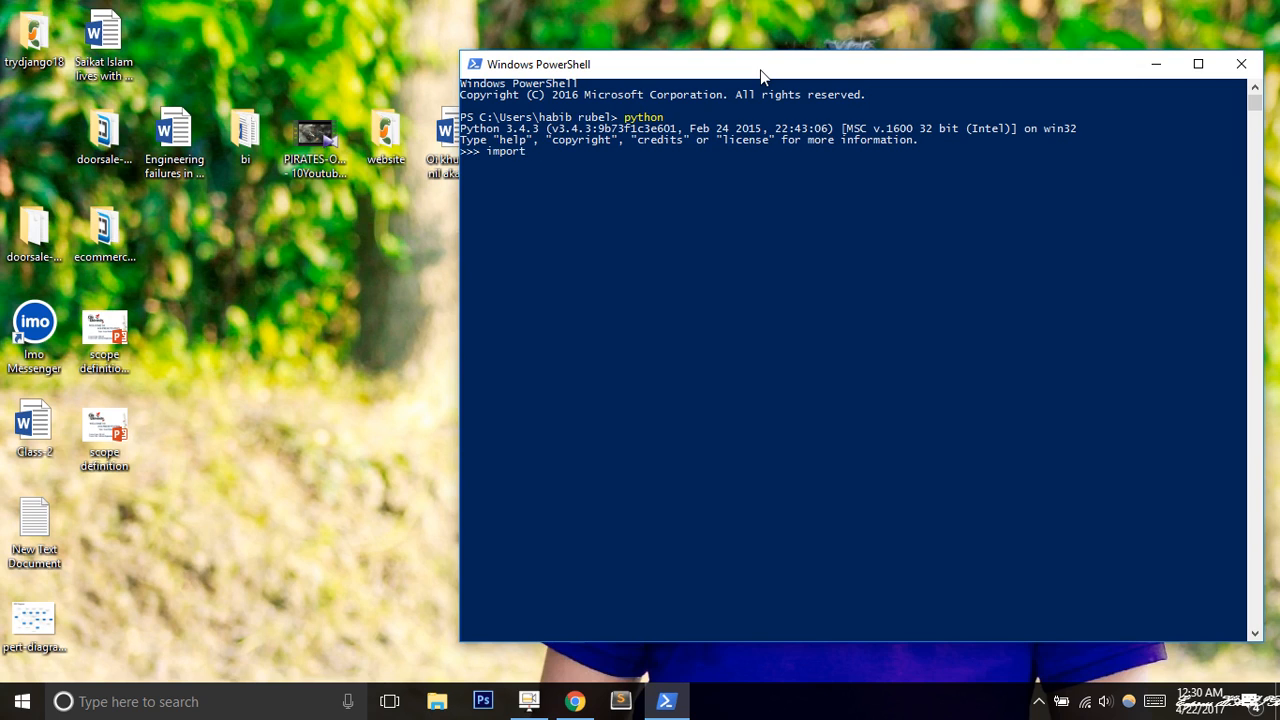
text(django)
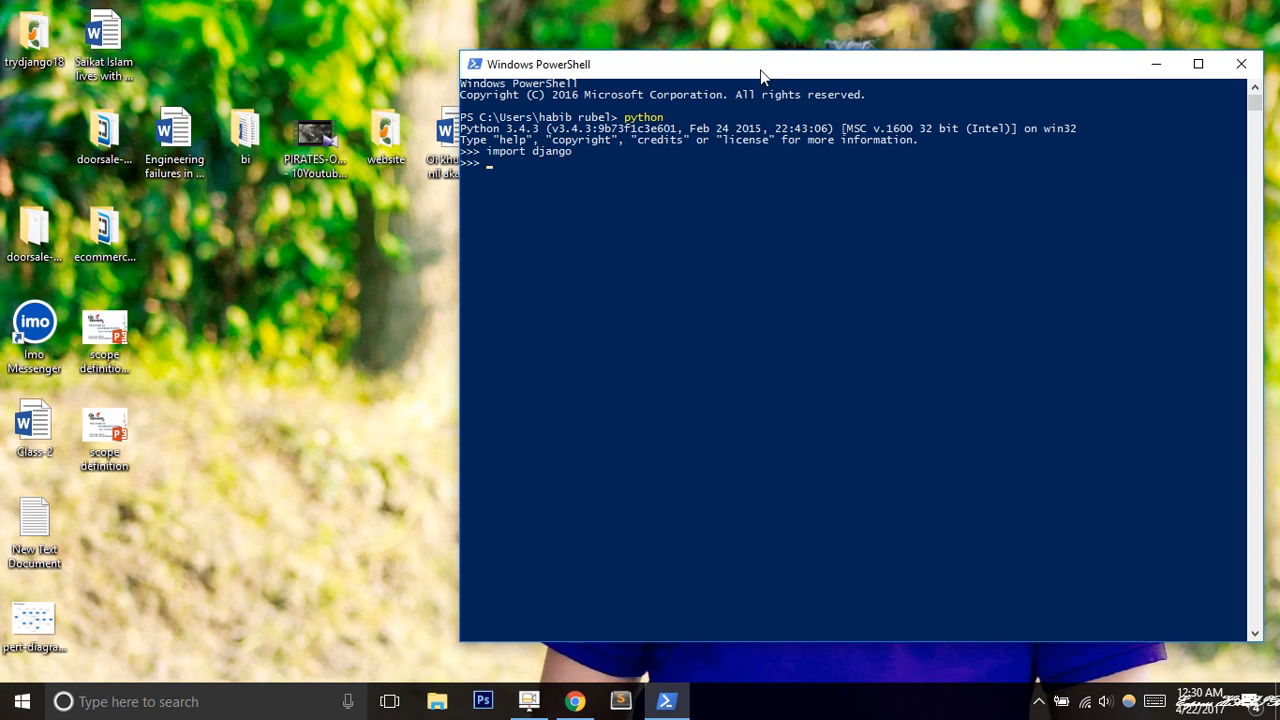
mouse_move(798, 284)
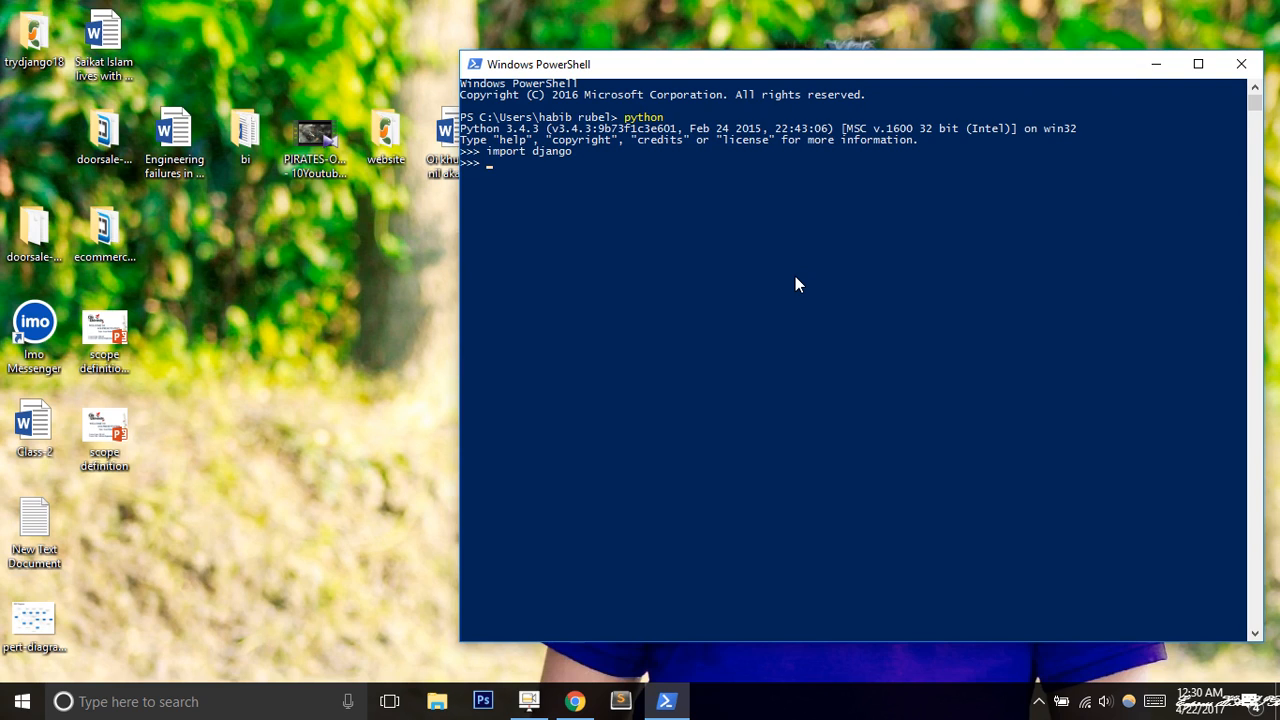
text(print)
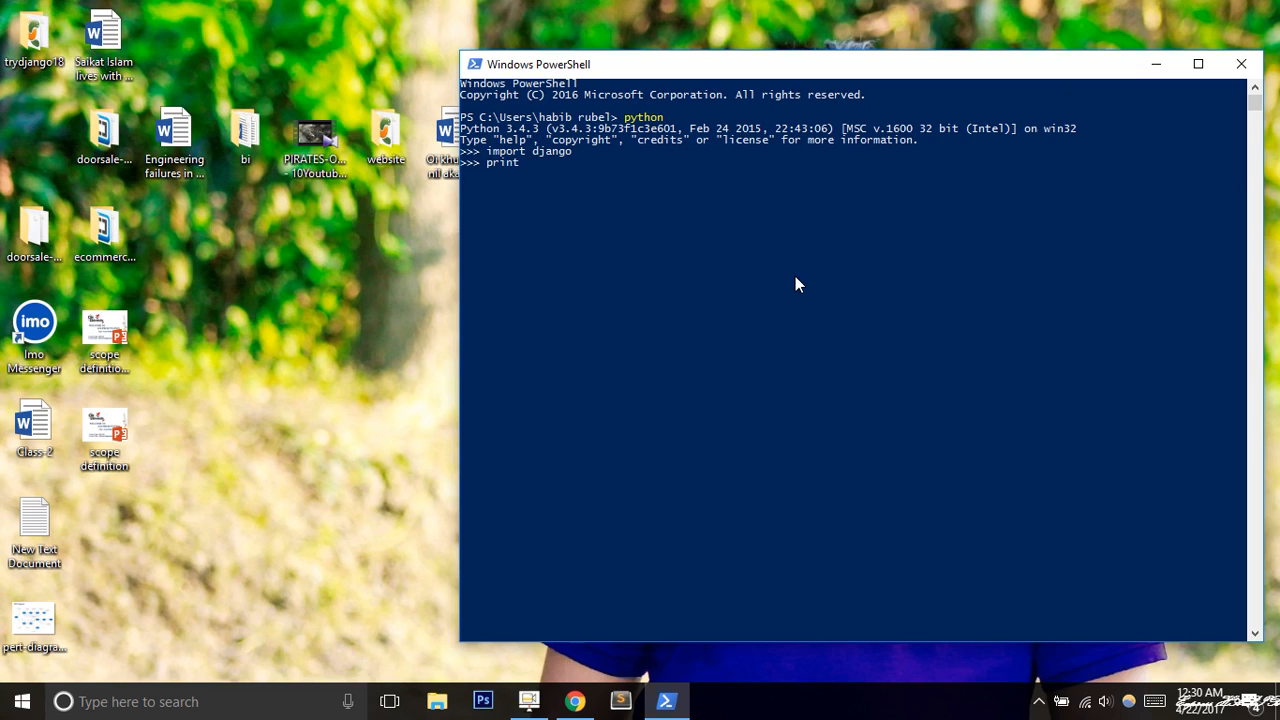
Step: Run print(django.get_version()) so the session outputs 1.9.1
text((django.get)
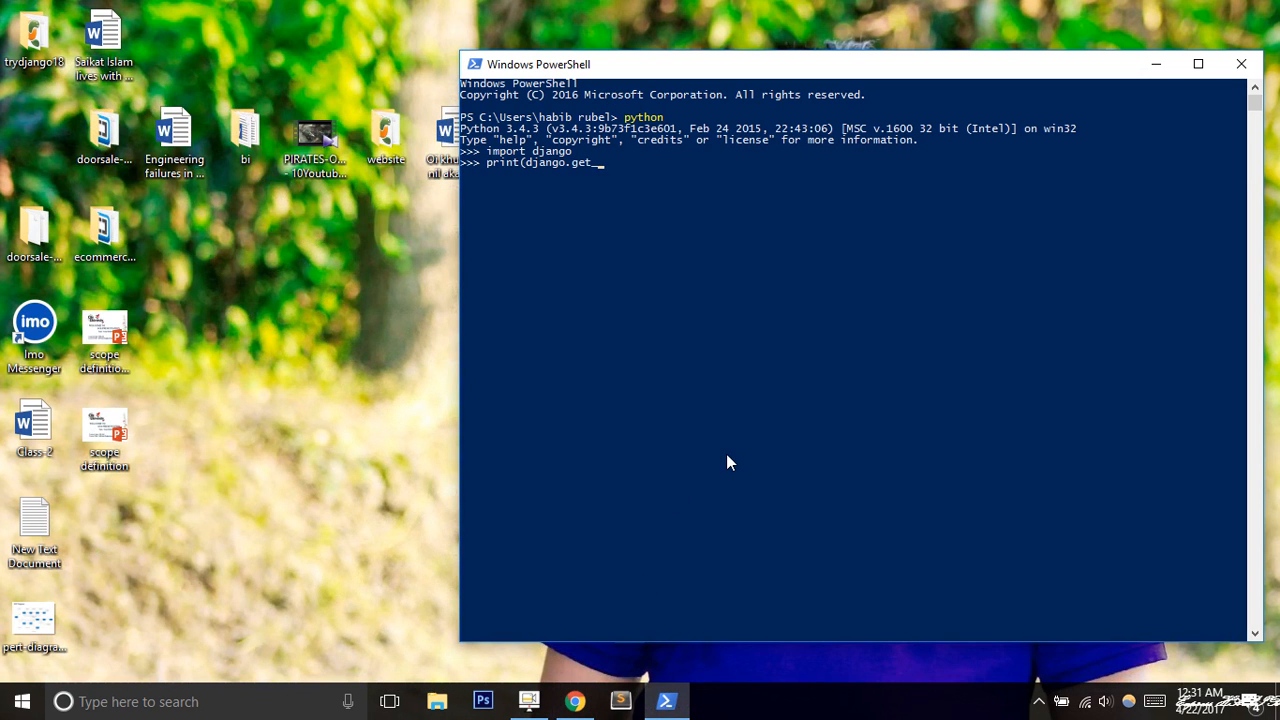
text(version()
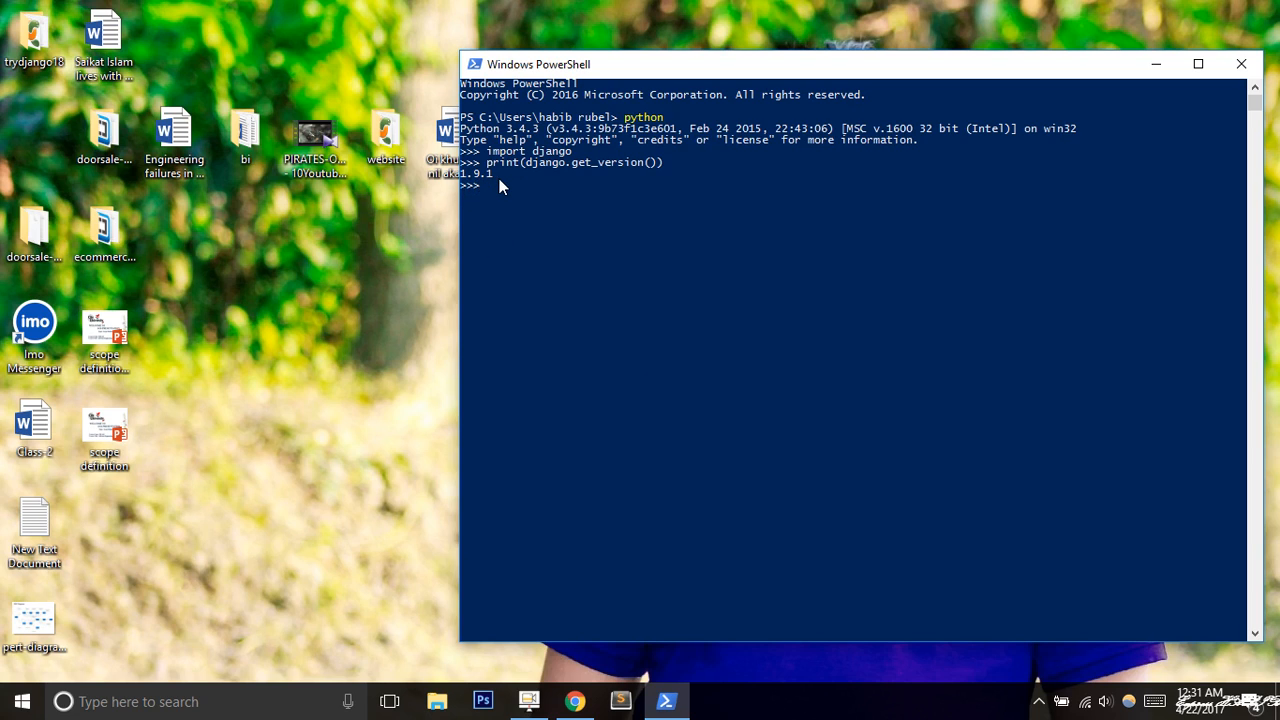
mouse_move(470, 184)
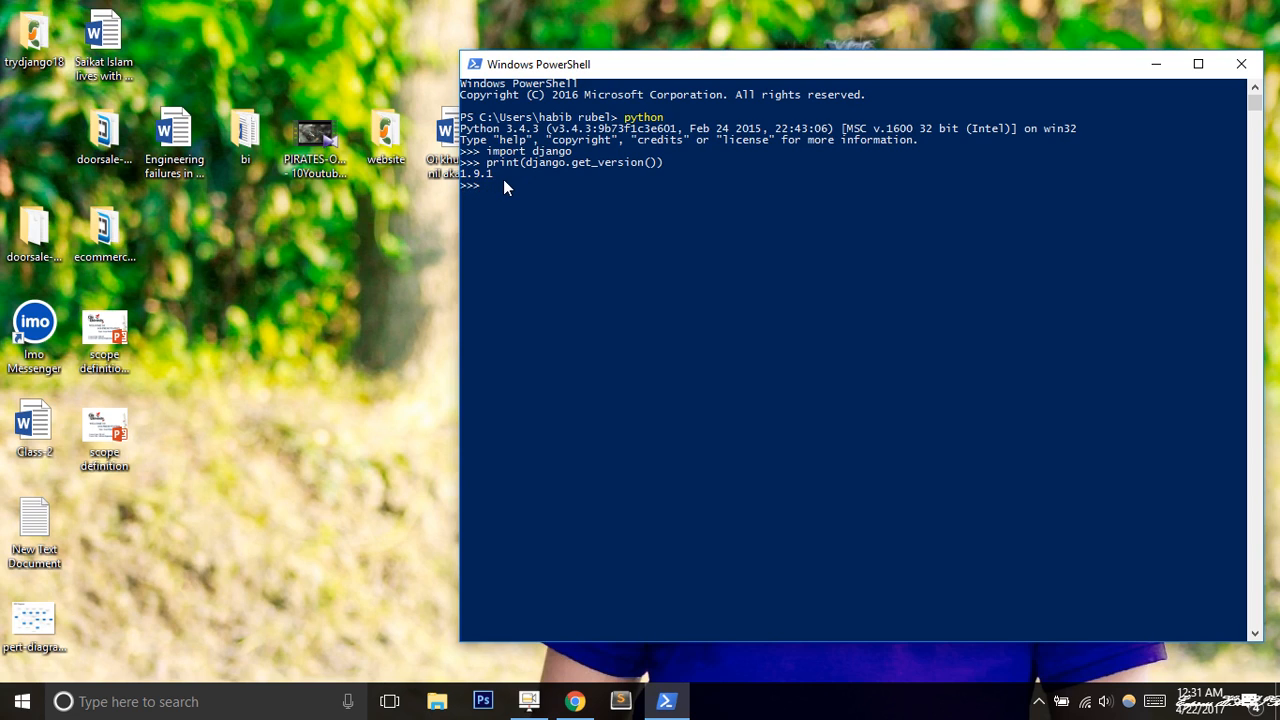
mouse_move(518, 192)
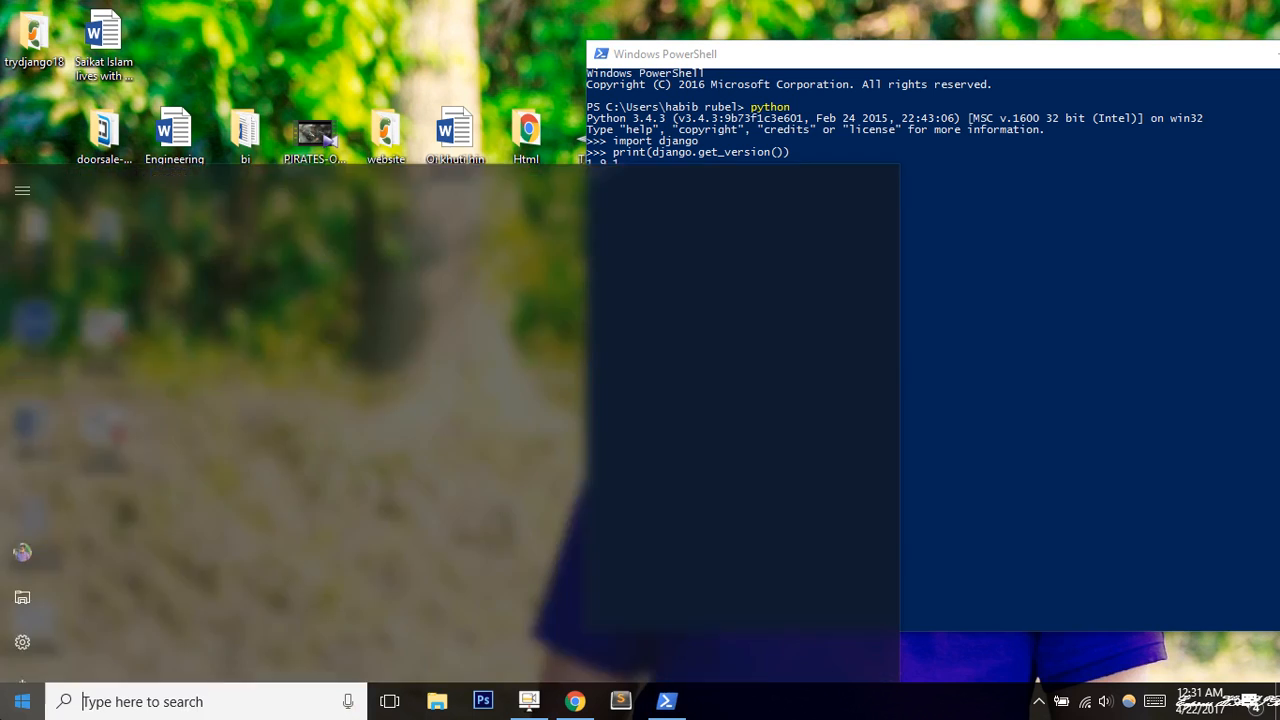
Step: Search for cmd from Start and launch a new Command Prompt window
click(20, 700)
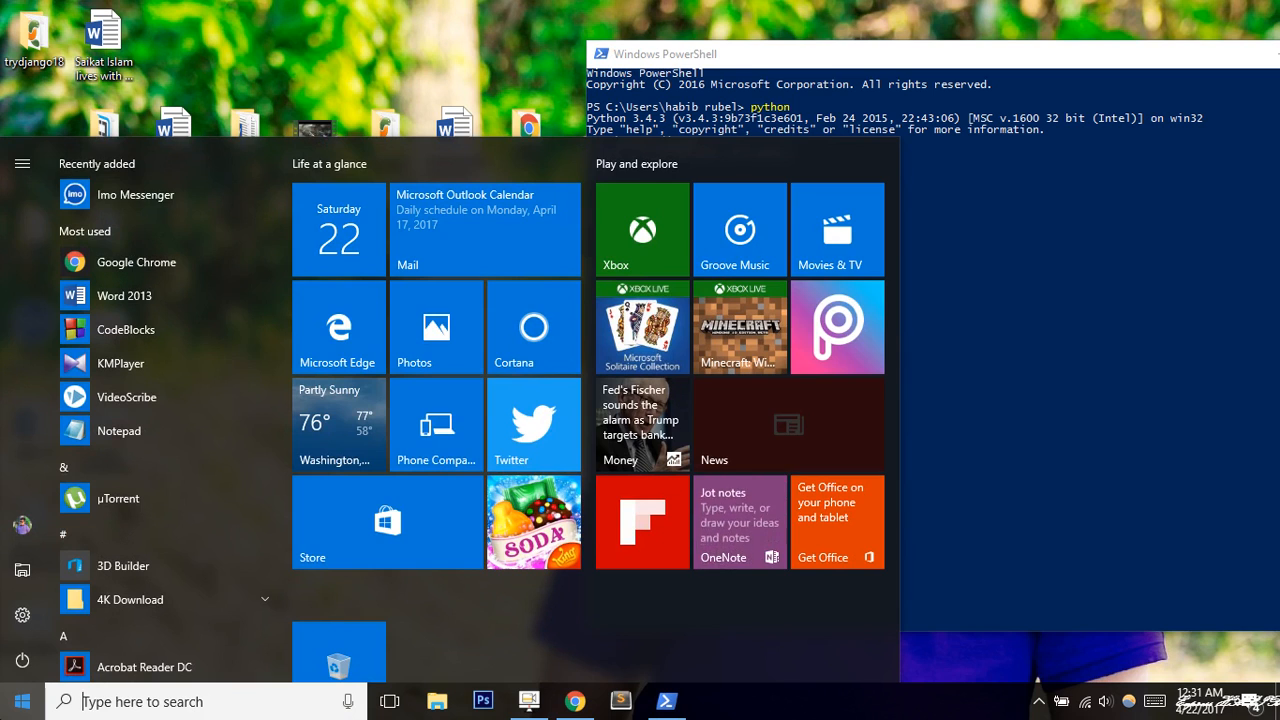
text(cmd)
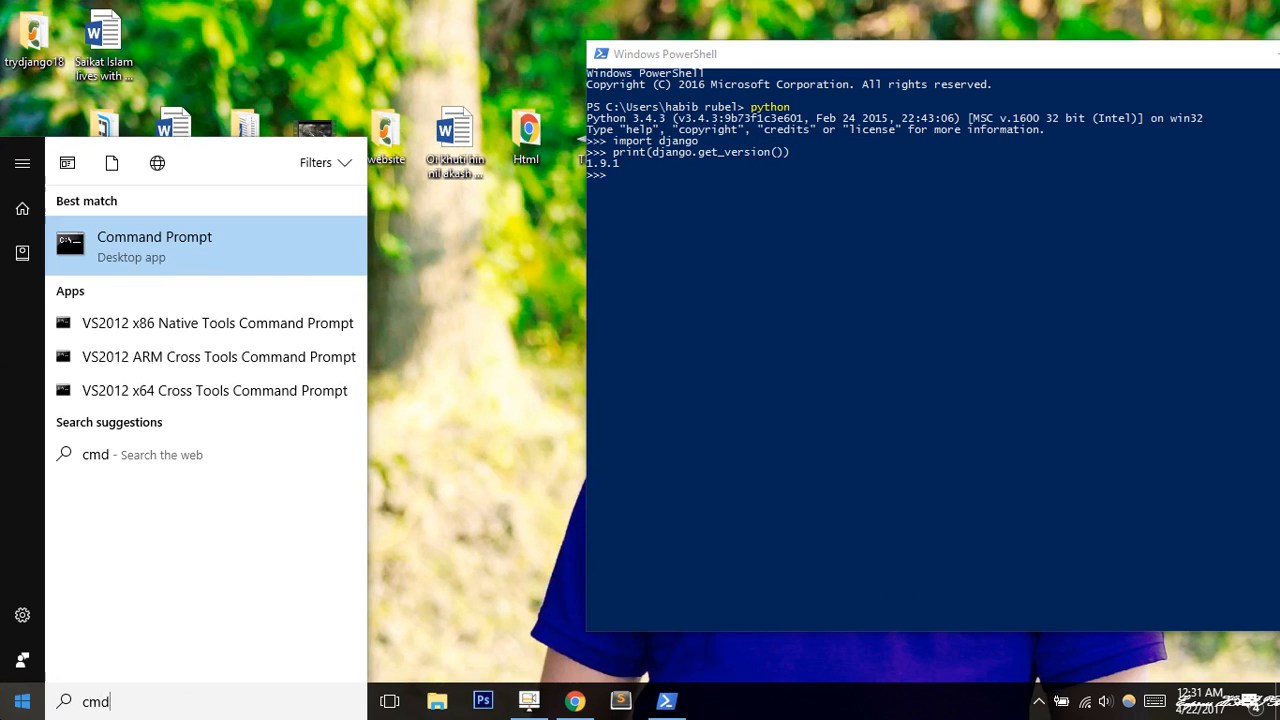
click(154, 244)
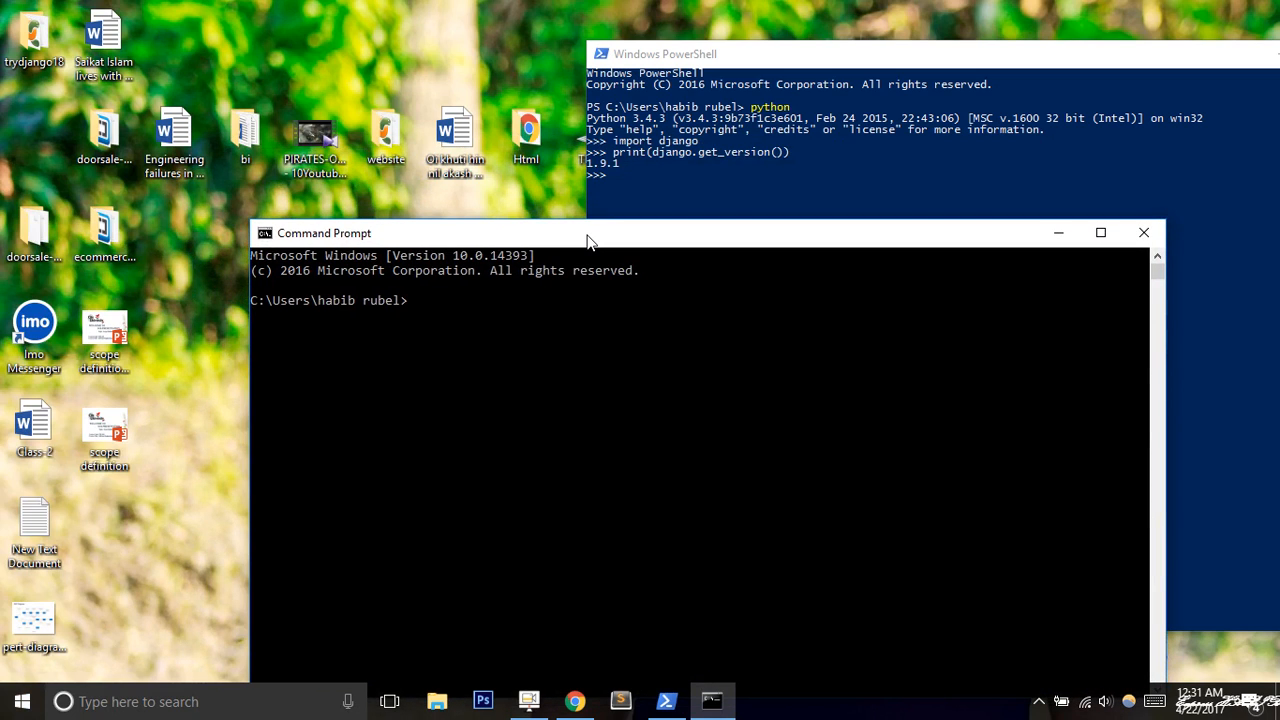
Step: Run python, import django and print(django.get_version()) to show 1.9.1 in Command Prompt
text(python)
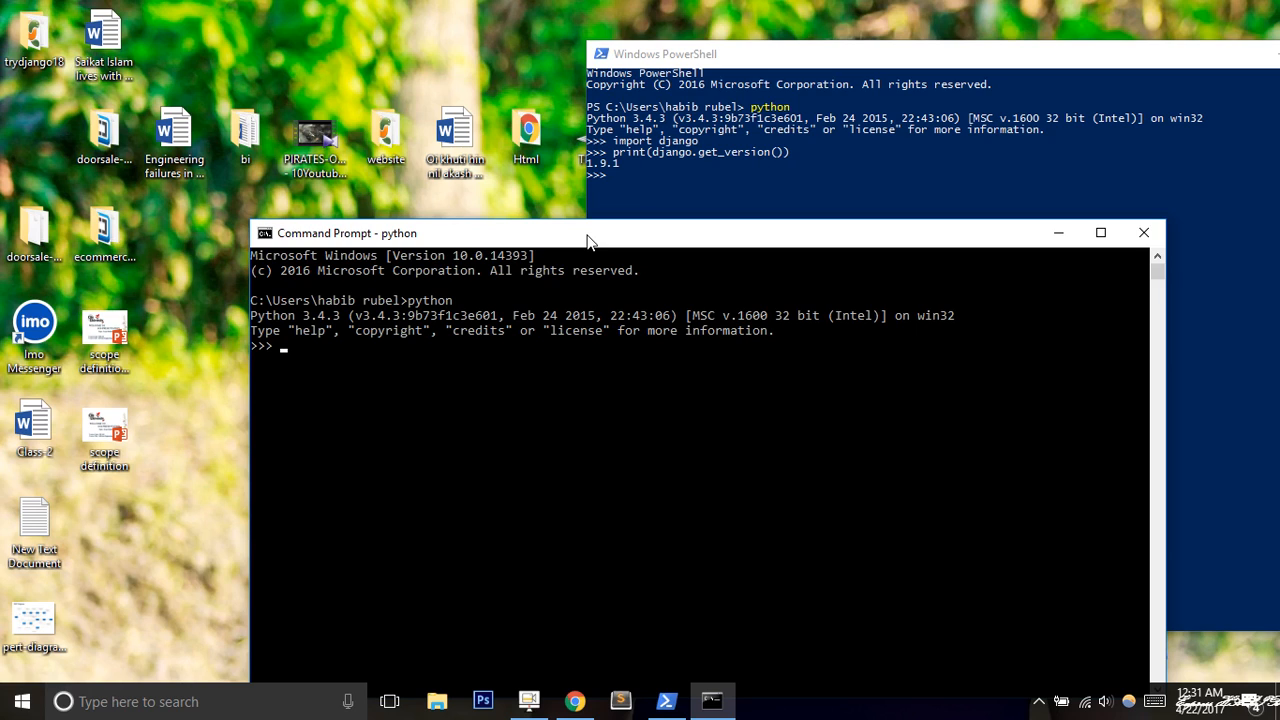
text(i)
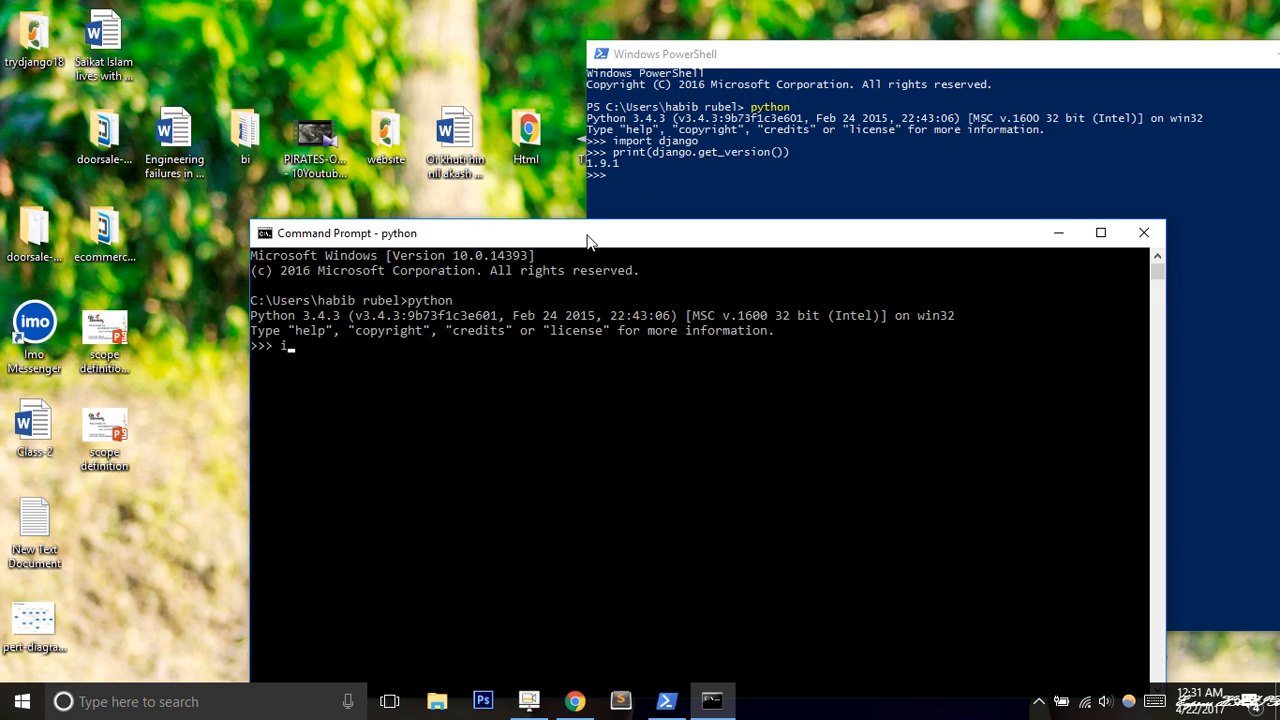
text(mport django)
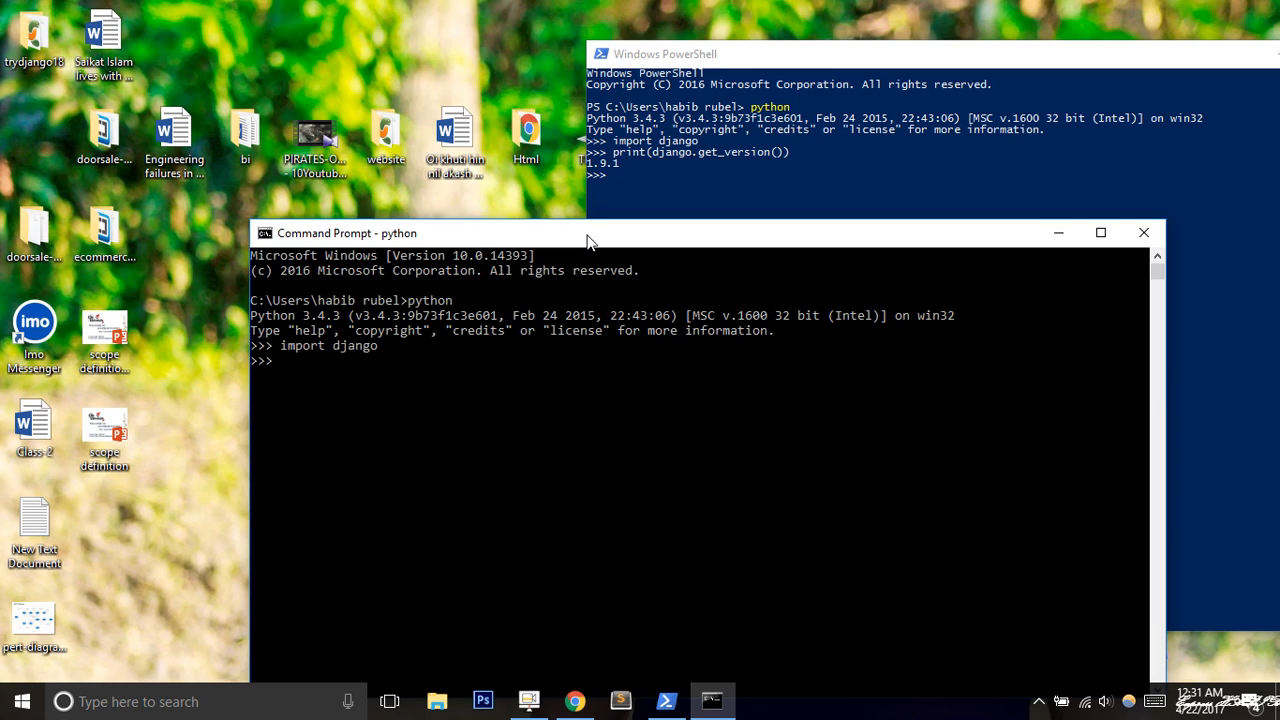
text(print)
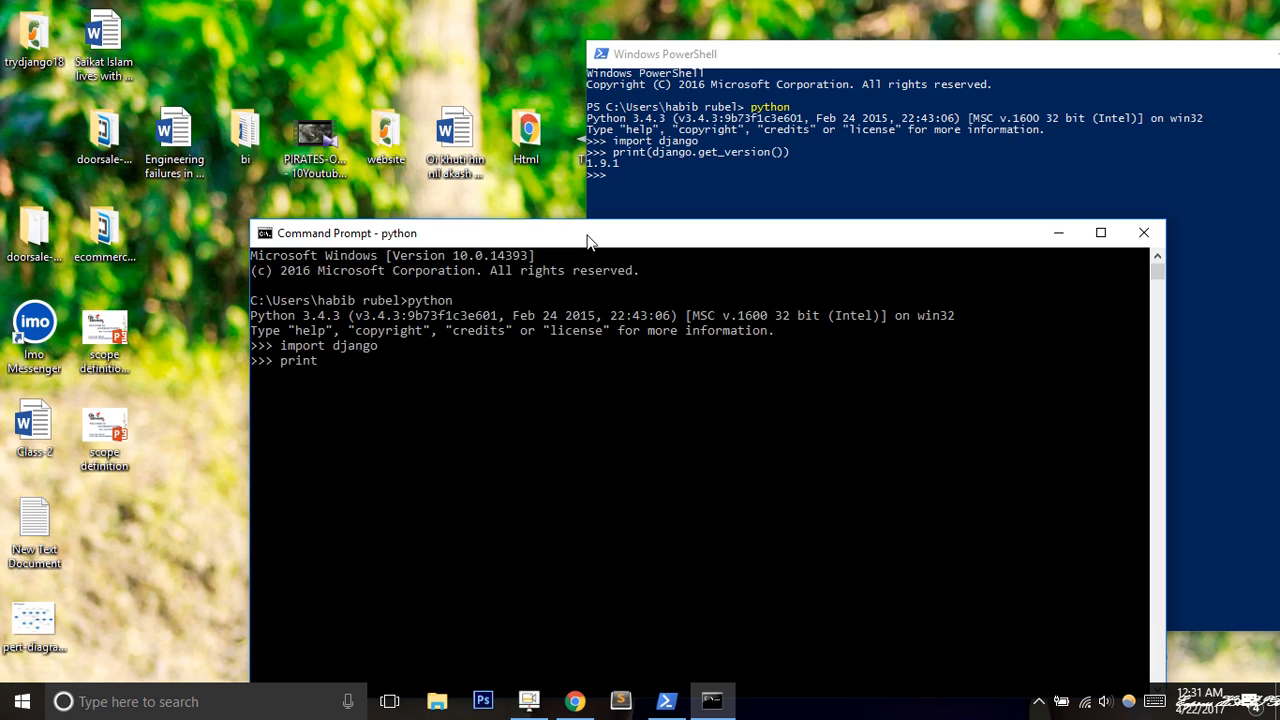
text((django)
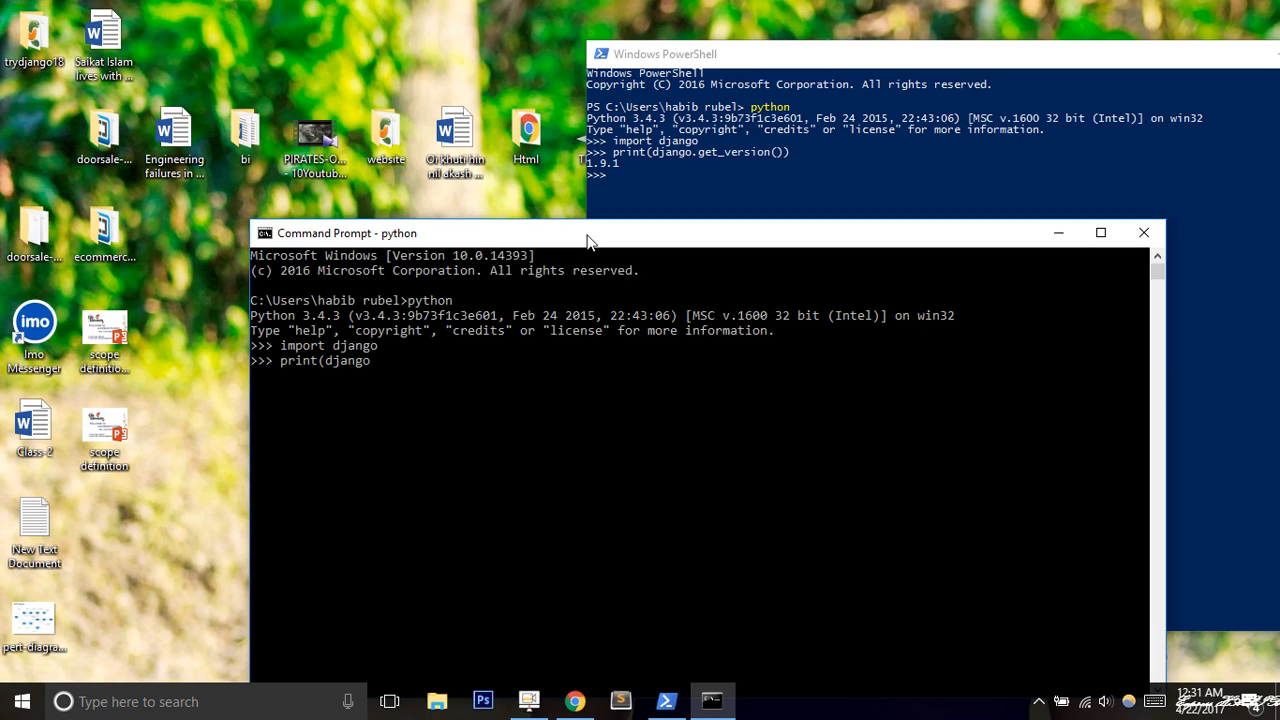
text(.get)
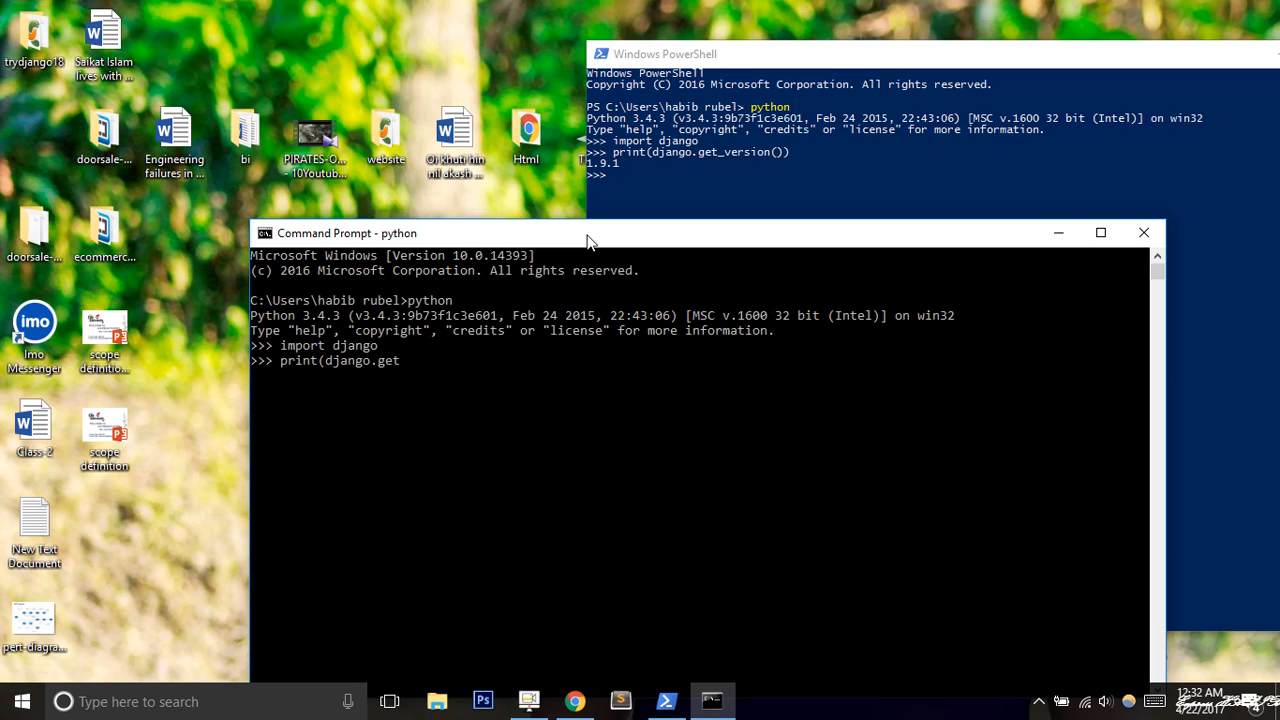
text(_version()
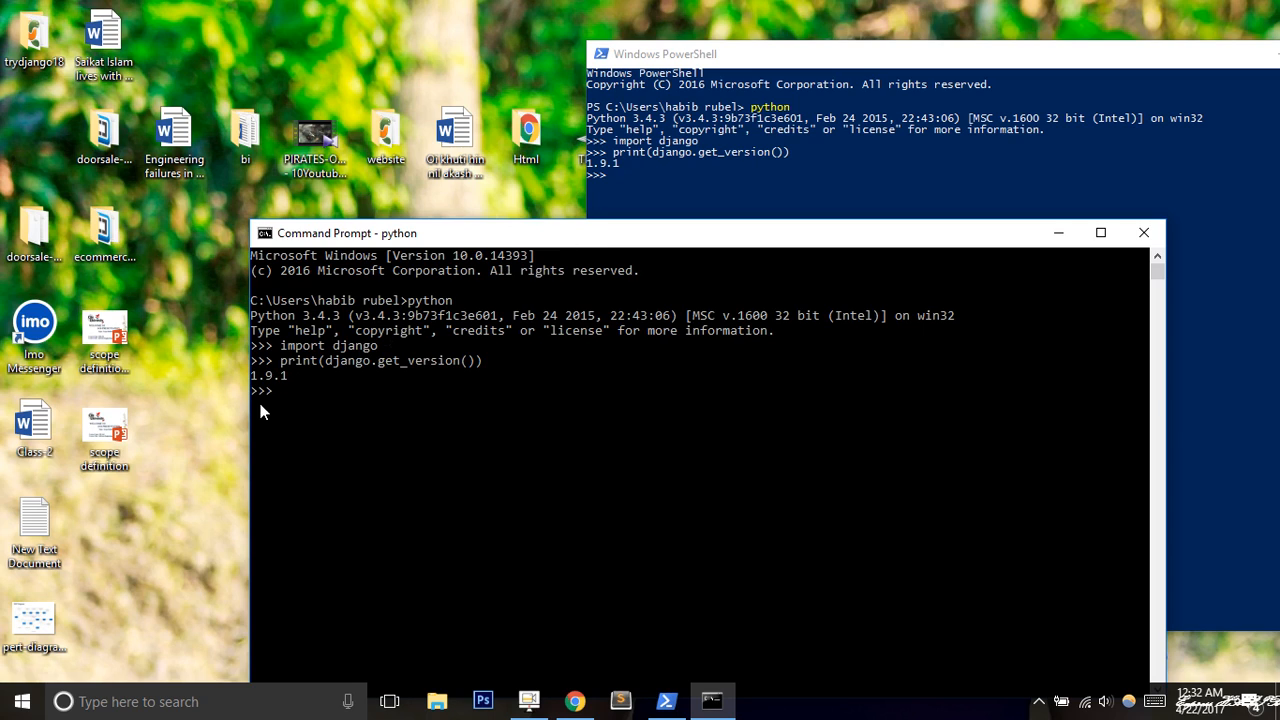
mouse_move(278, 392)
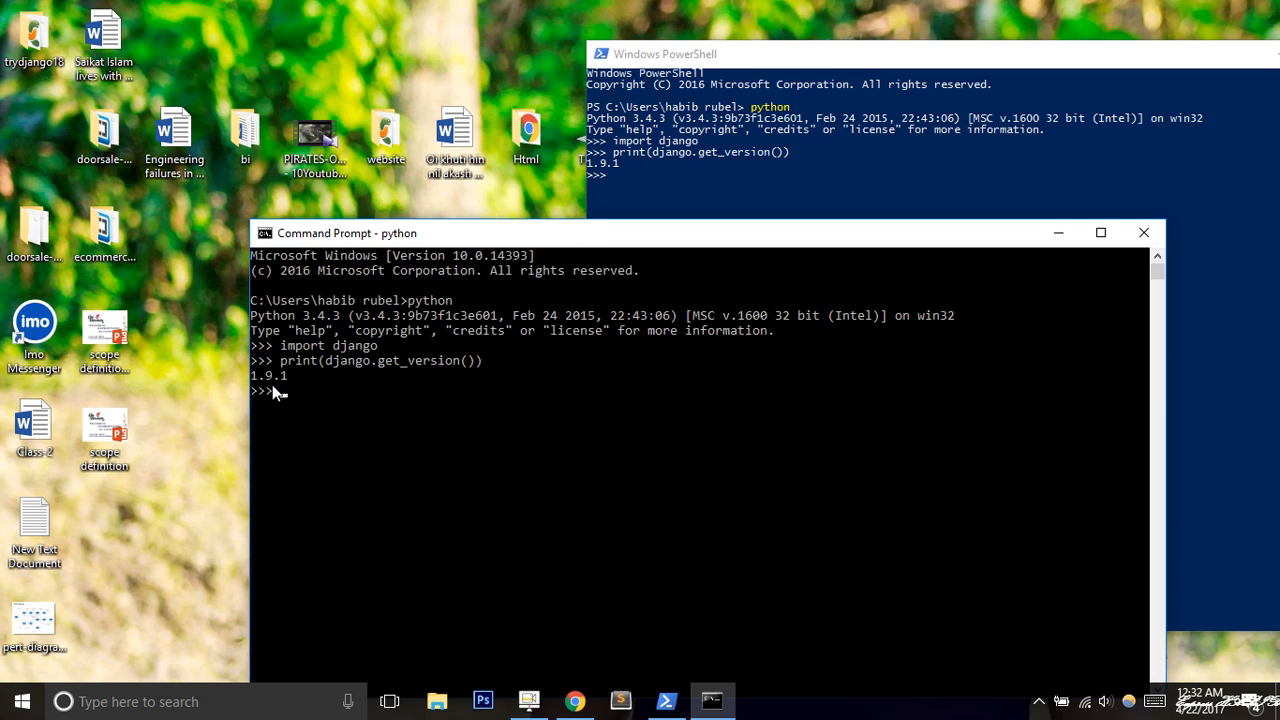